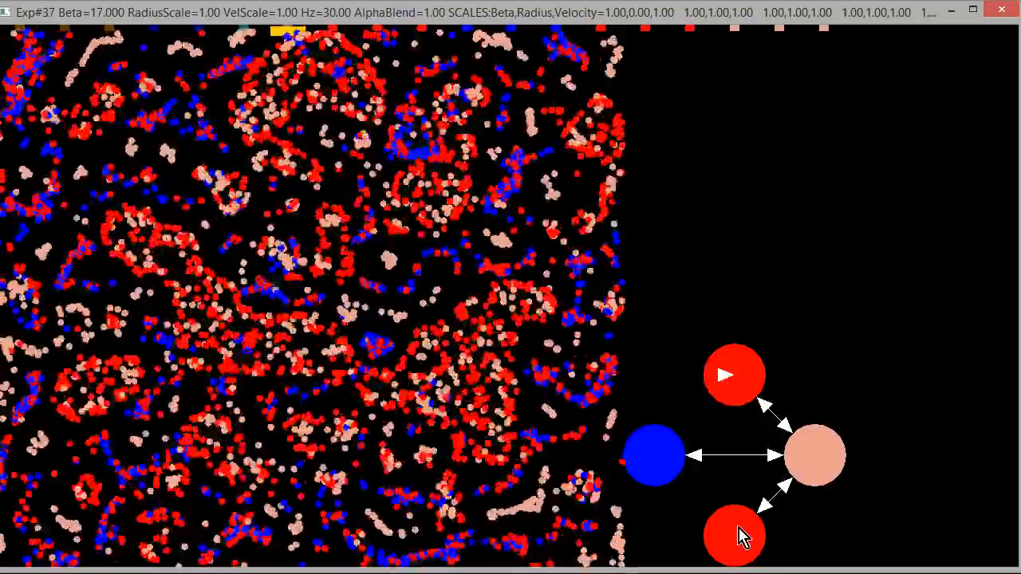
{"action": "mouse_move", "coordinate": [790, 450]}
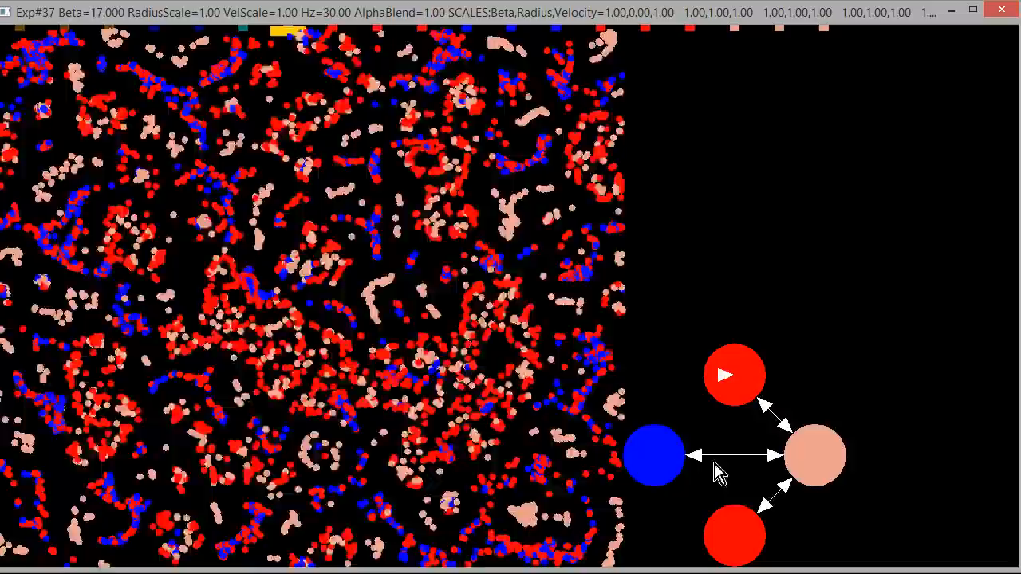
{"action": "mouse_move", "coordinate": [574, 492]}
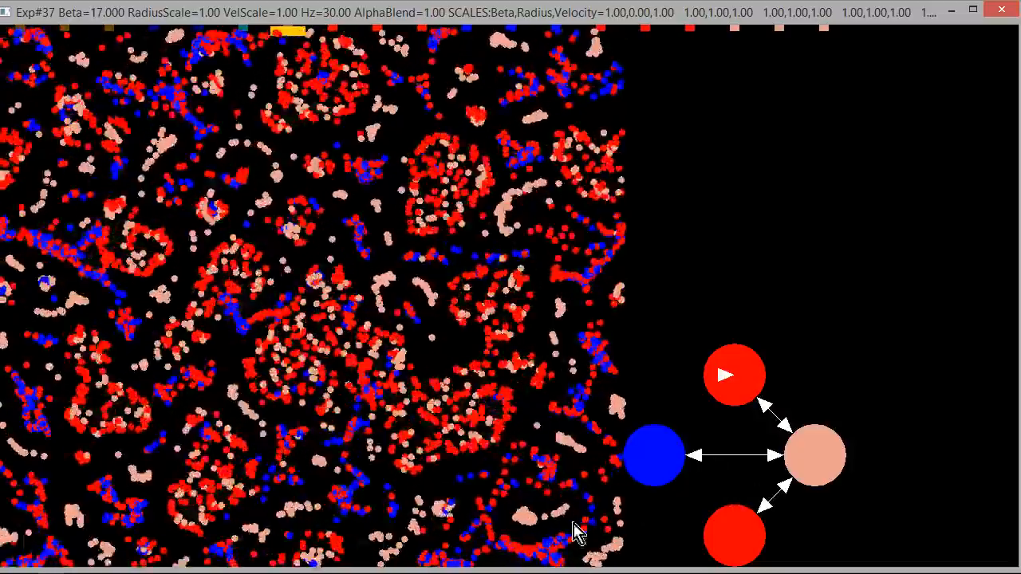
{"action": "mouse_move", "coordinate": [533, 291]}
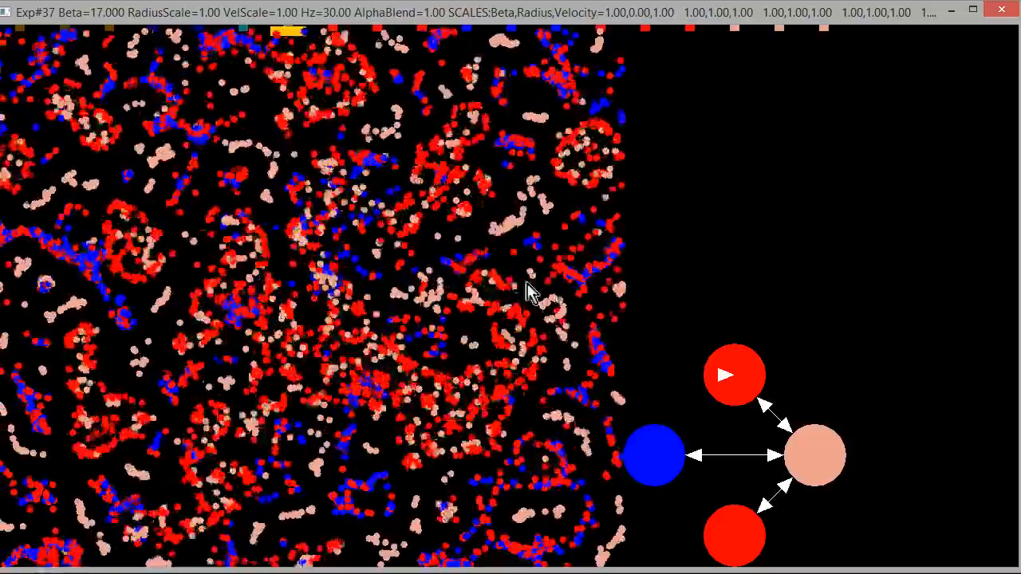